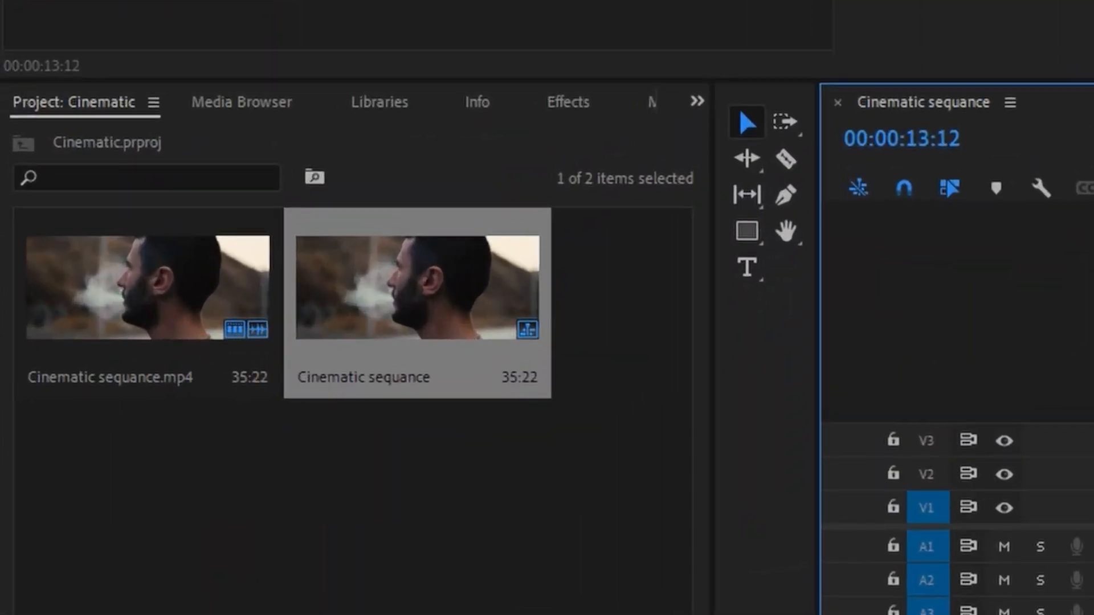
Show the Effects panel with Presets expanded to reveal the cinematic bars preset
left_click(568, 103)
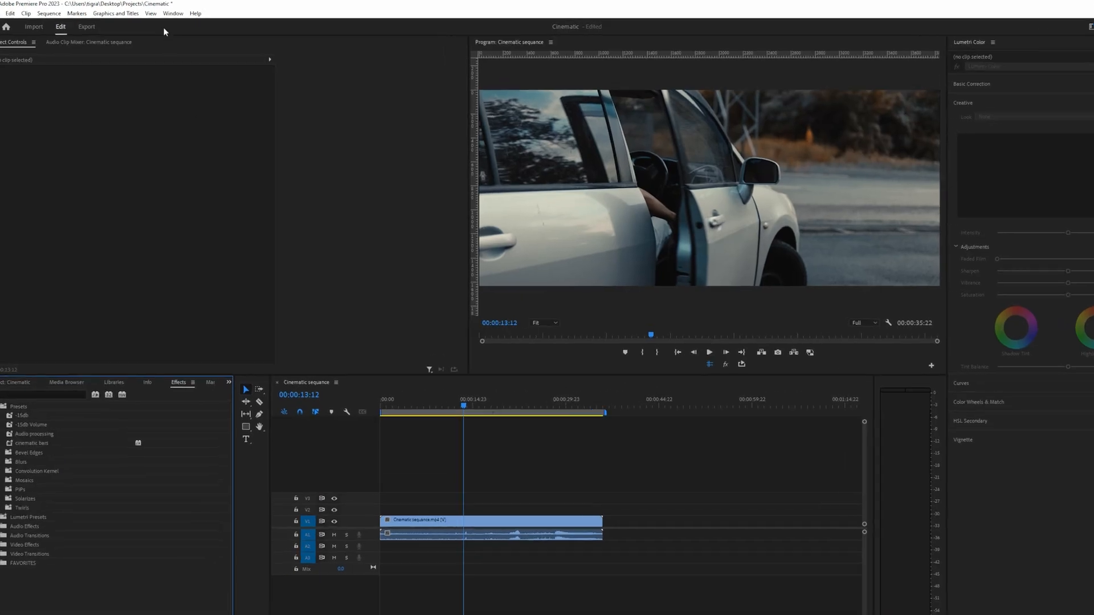
left_click(177, 13)
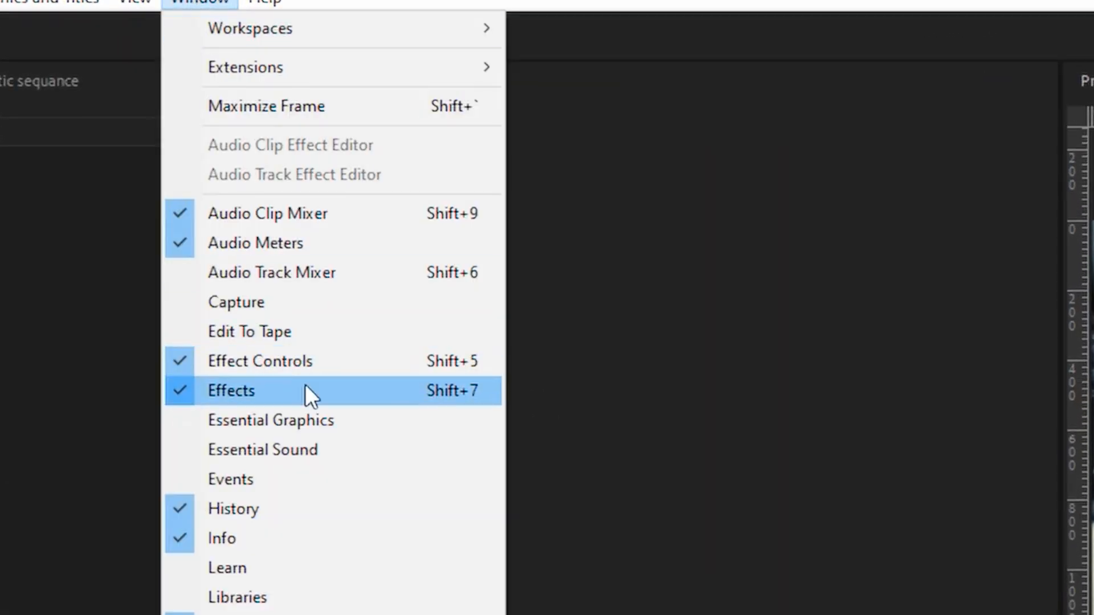
left_click(230, 391)
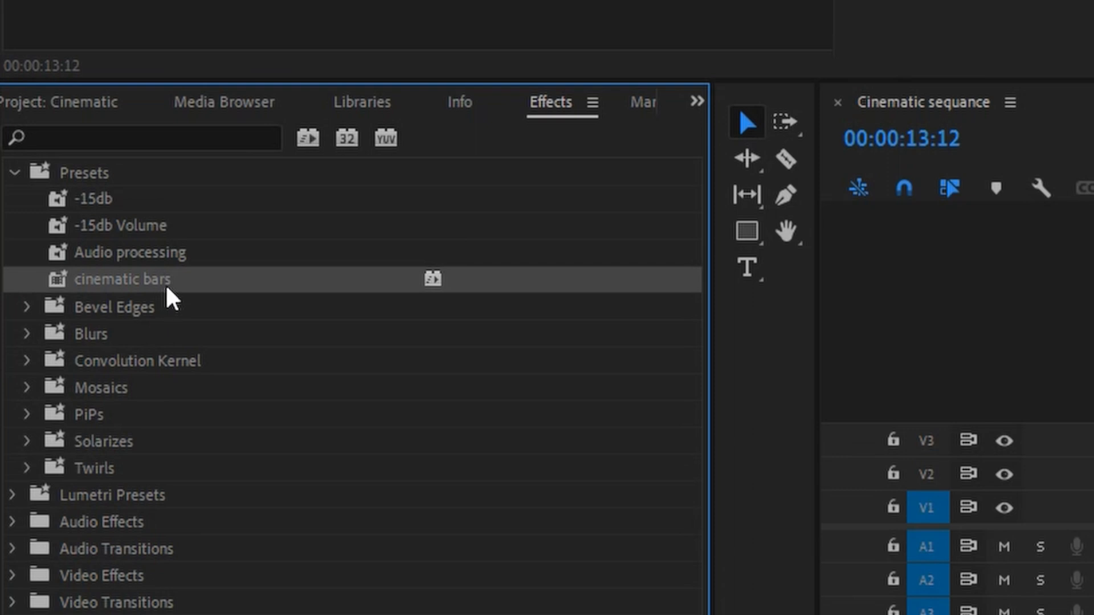
Export the cinematic bars preset to the Desktop as 'preset'
right_click(120, 278)
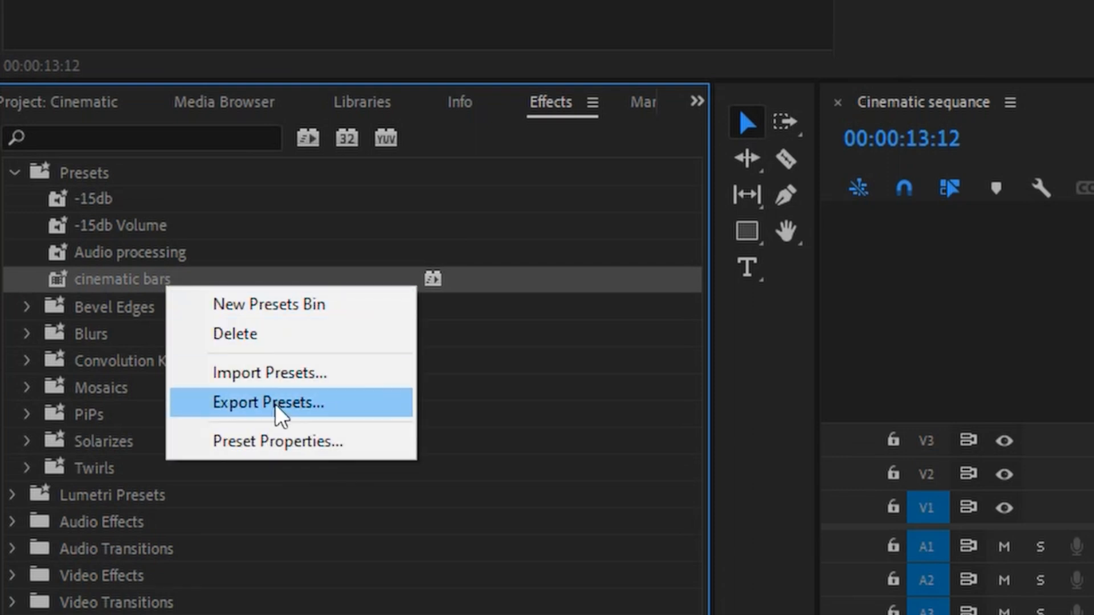
left_click(268, 402)
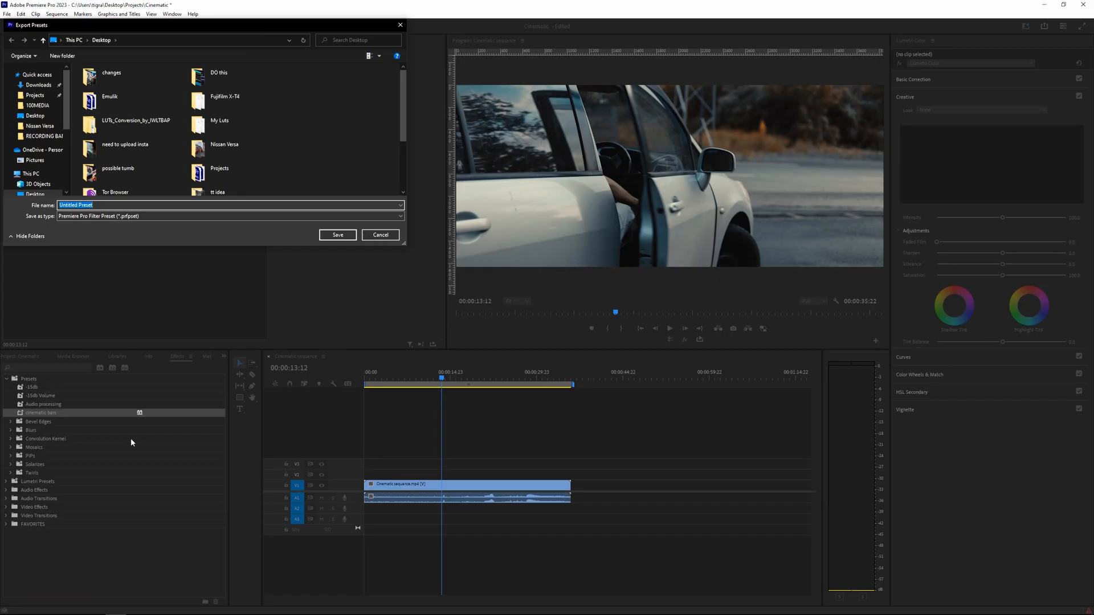
type("preset")
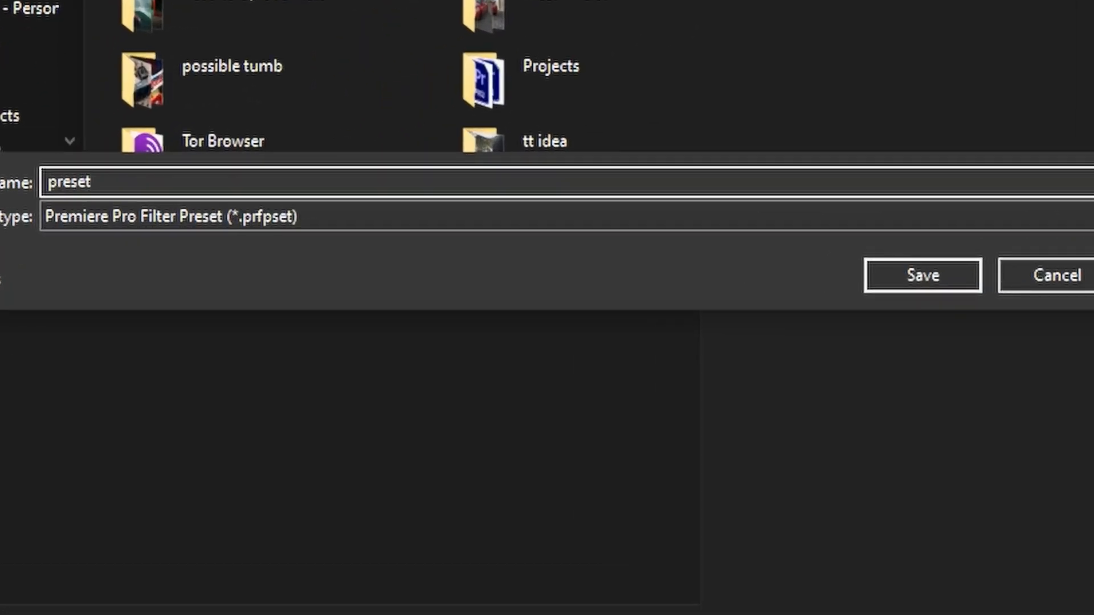
left_click(922, 274)
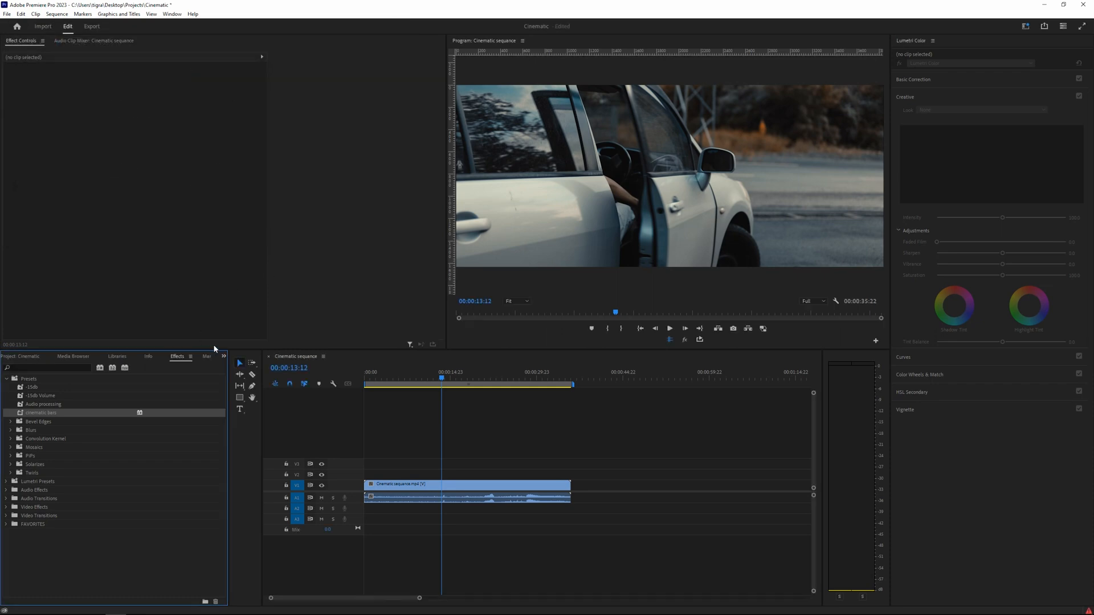
mouse_move(67, 428)
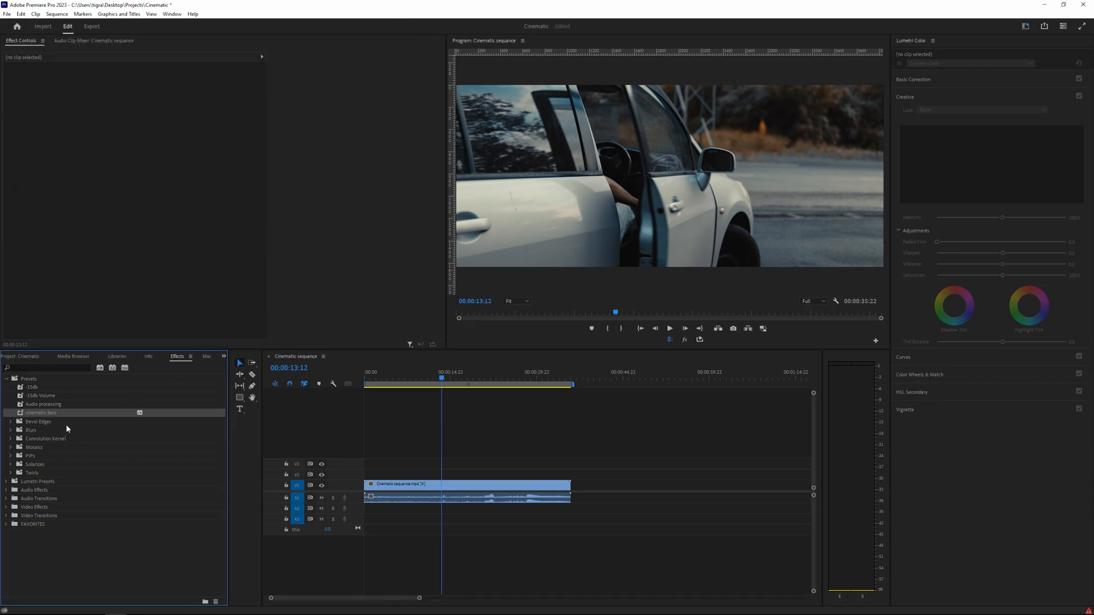
Delete cinematic bars from Presets, then import the 'preset' file back in
right_click(34, 412)
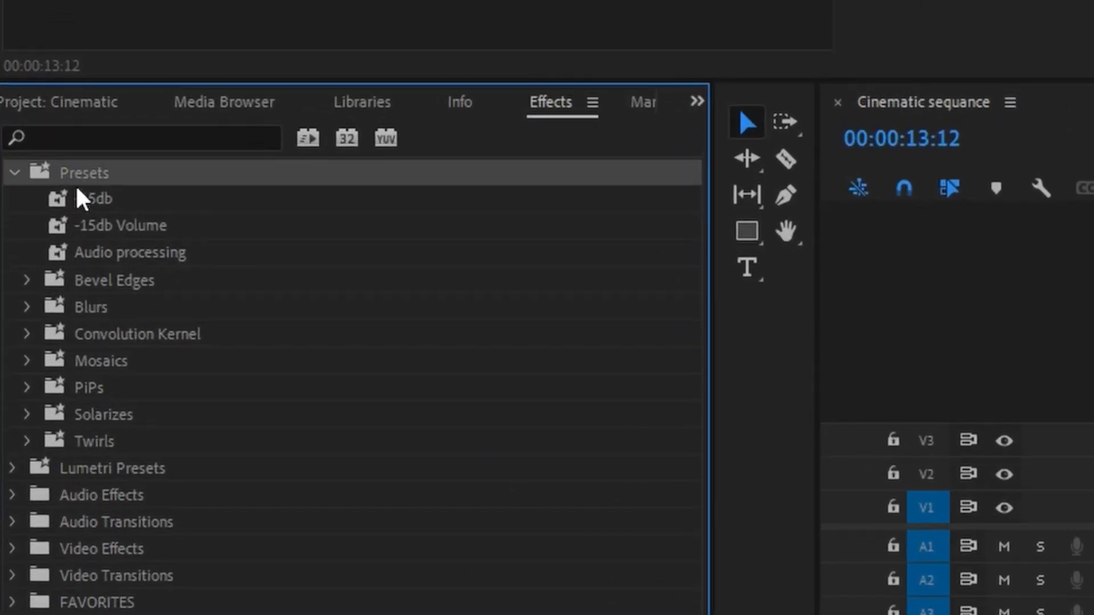
mouse_move(90, 187)
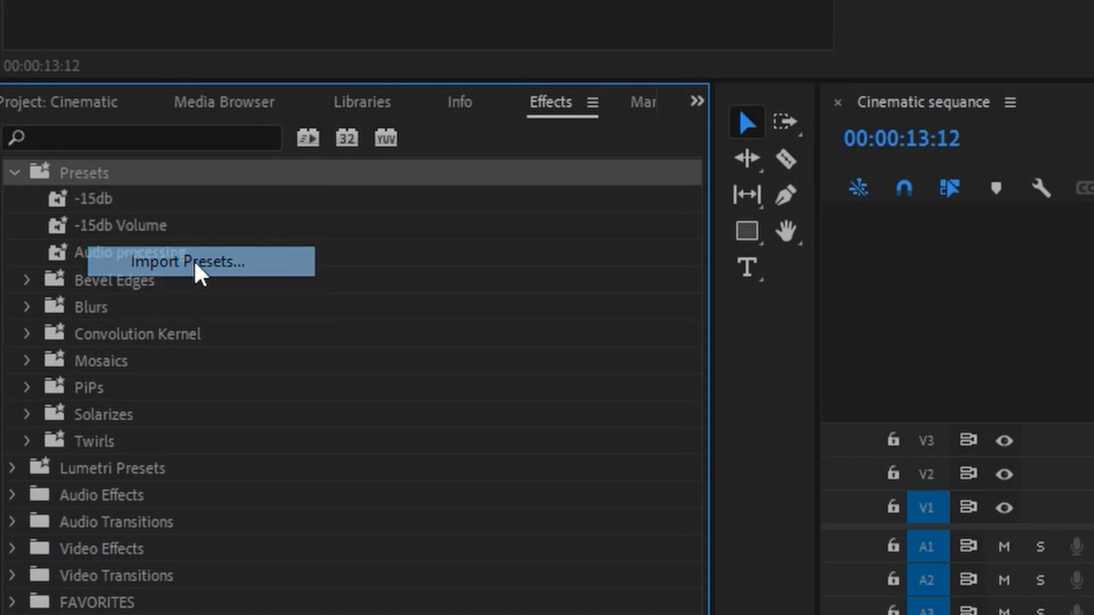
left_click(194, 262)
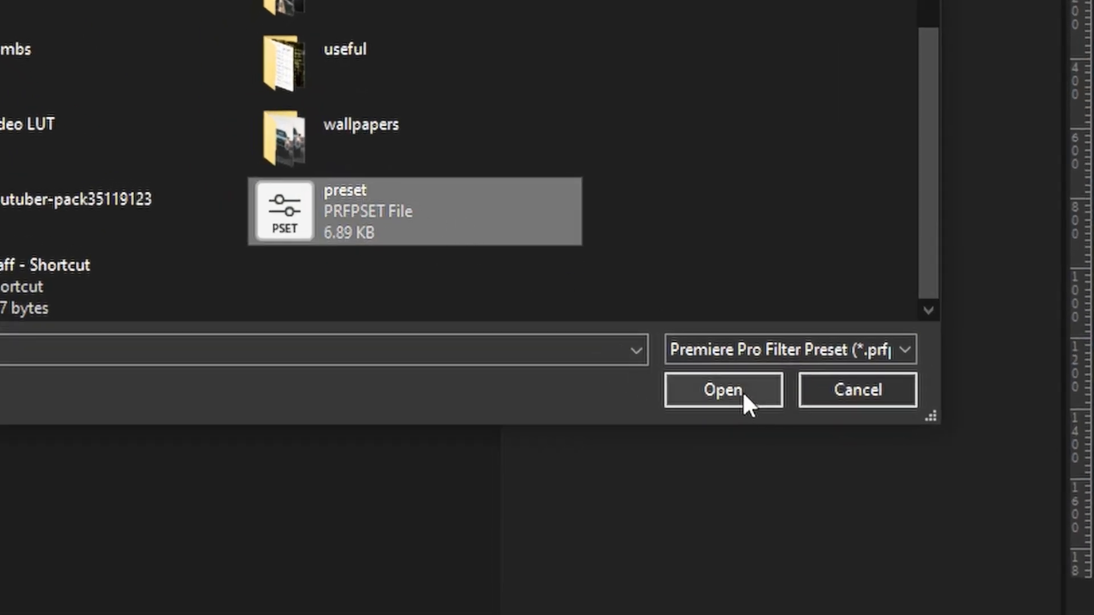
left_click(724, 389)
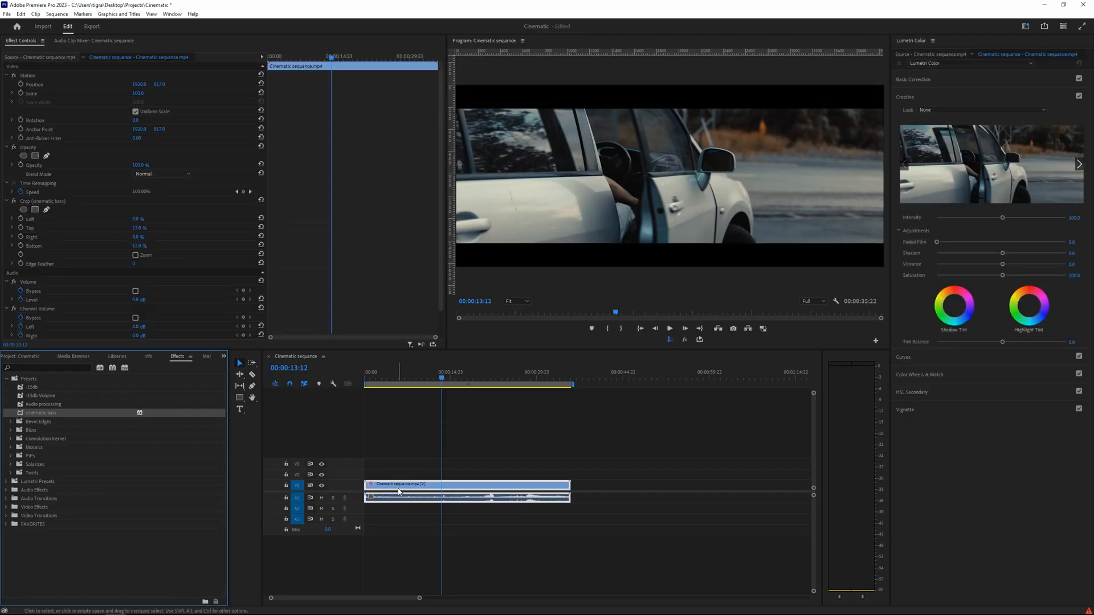
mouse_move(399, 492)
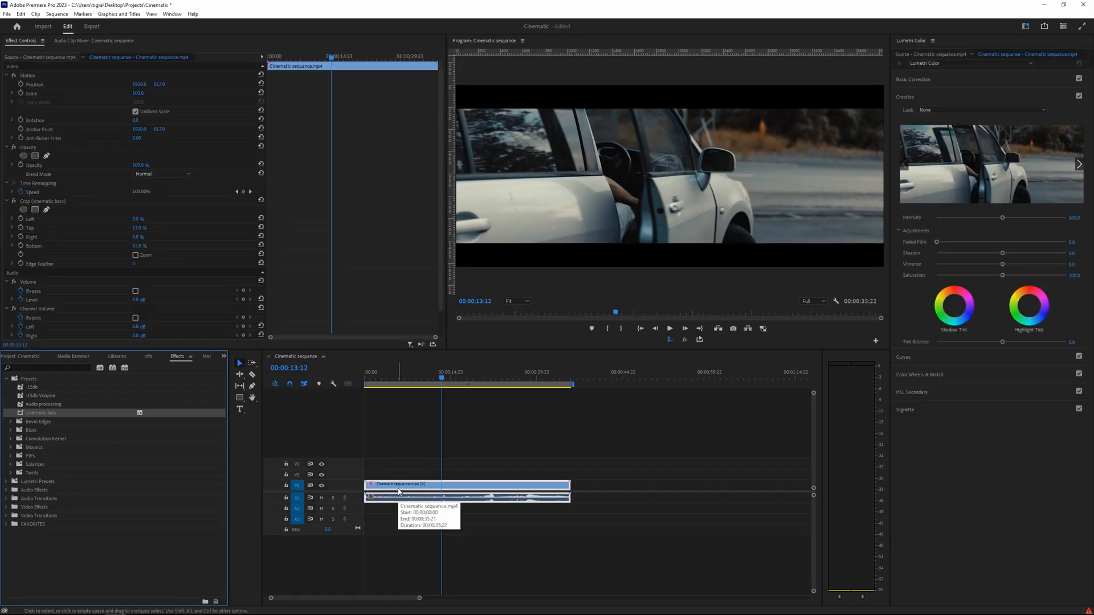